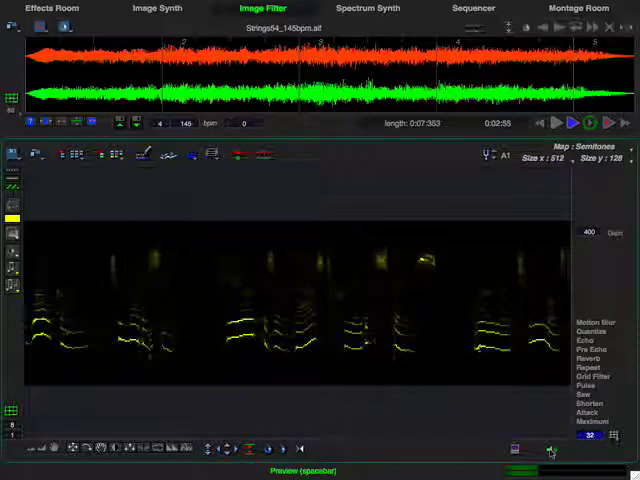
Bring up the Open Sound File browser from the Image Filter room
click(588, 122)
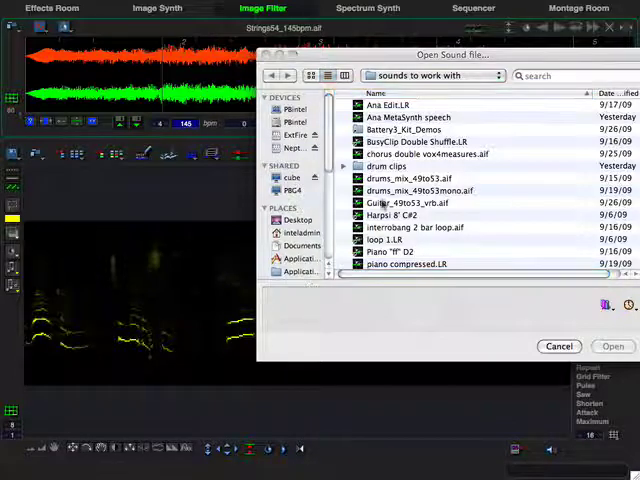
Load the Guitar sample into the Image Filter room, audition it, and return to the sound browser
click(410, 202)
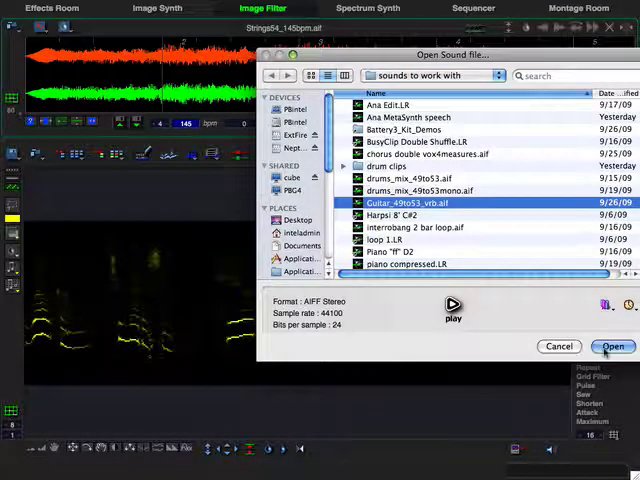
click(612, 346)
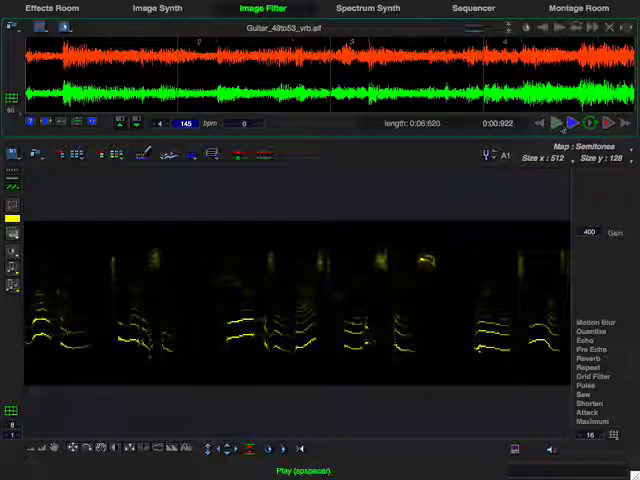
click(564, 124)
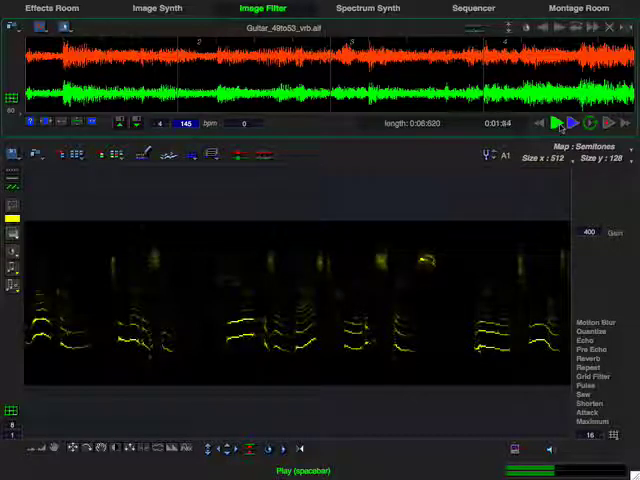
click(560, 122)
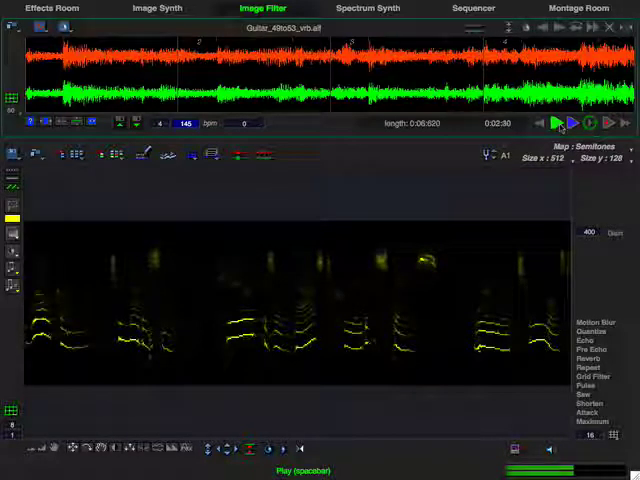
click(560, 122)
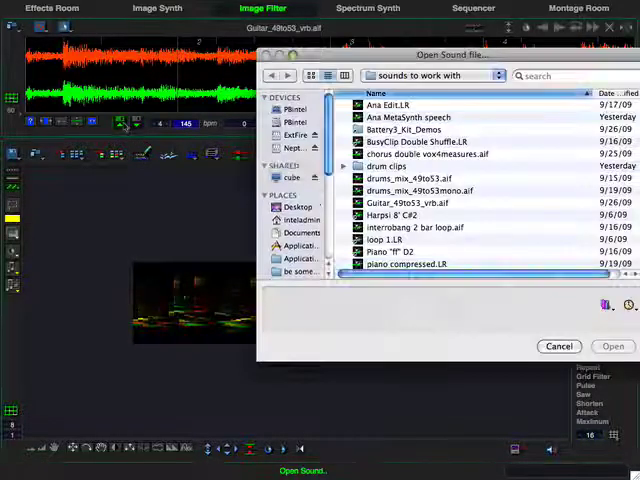
Load the Ana MetaSynth speech recording and listen to it
click(408, 116)
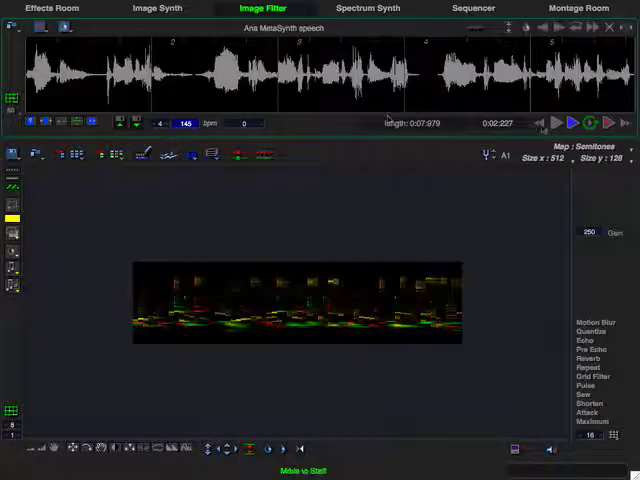
click(580, 122)
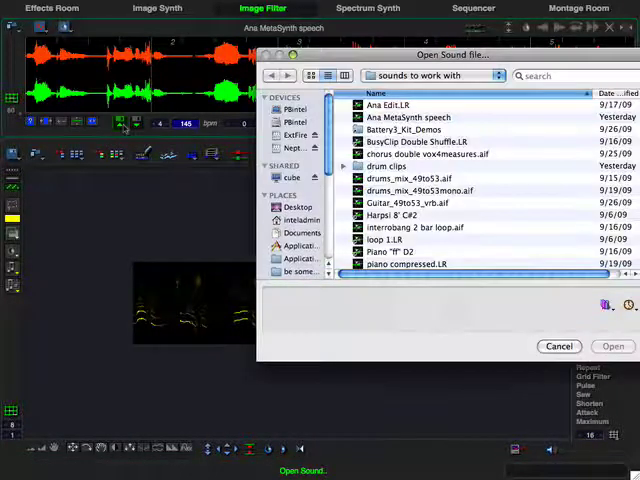
Reload the Guitar aif sample as the sound the speech filter image will process
click(420, 202)
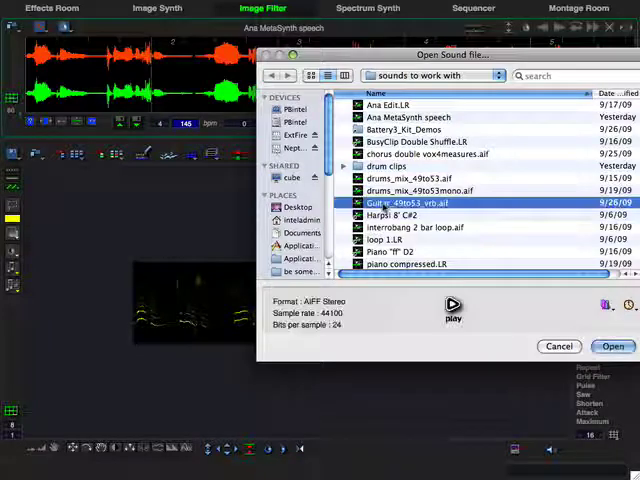
click(612, 346)
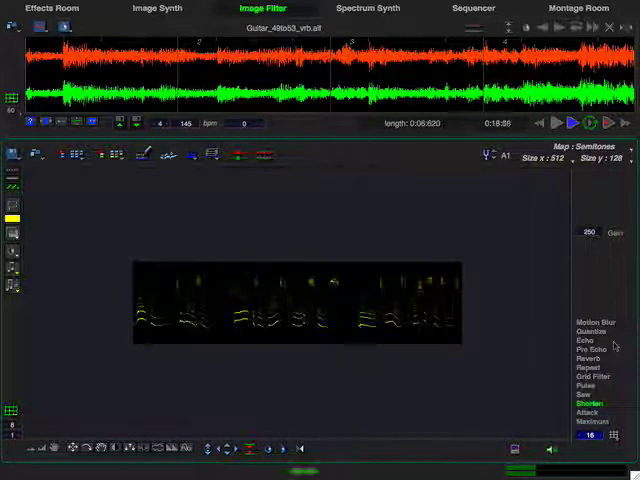
Apply Quantize/Repeat image effects to the filter image and bring up the Offset picture settings
click(590, 368)
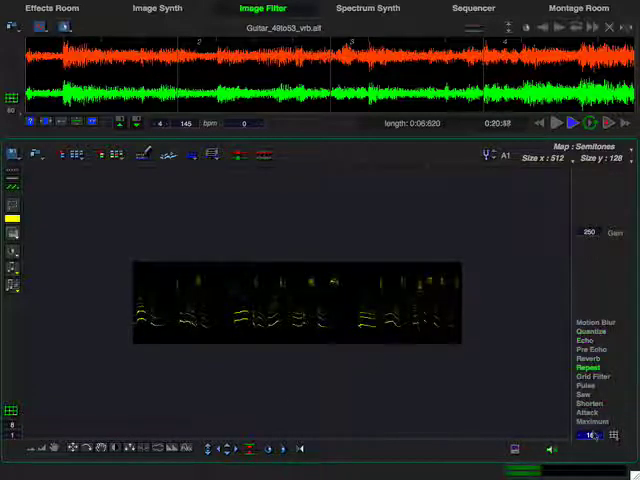
click(592, 332)
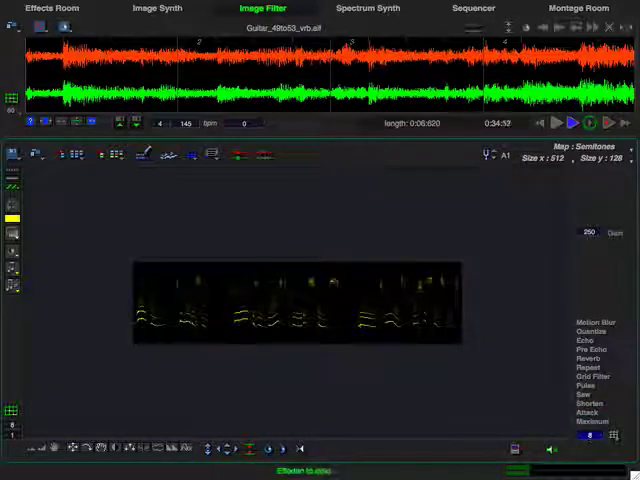
click(590, 332)
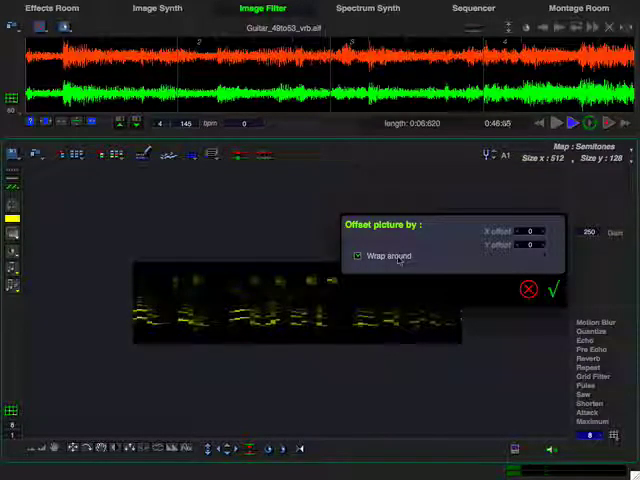
Confirm the X/Y offset of the filter image and preview it on the guitar sample
click(550, 290)
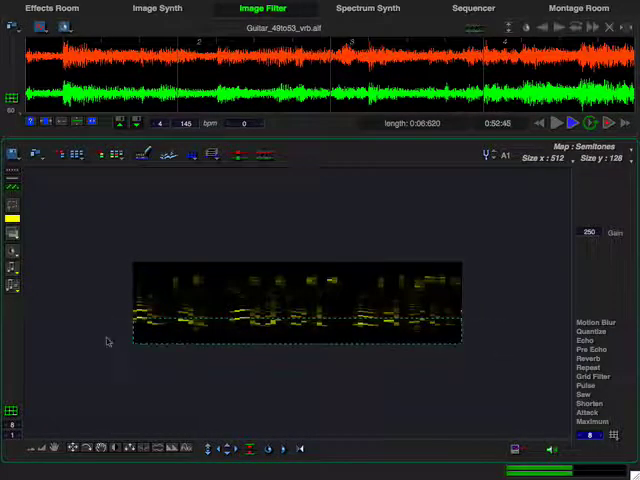
click(580, 124)
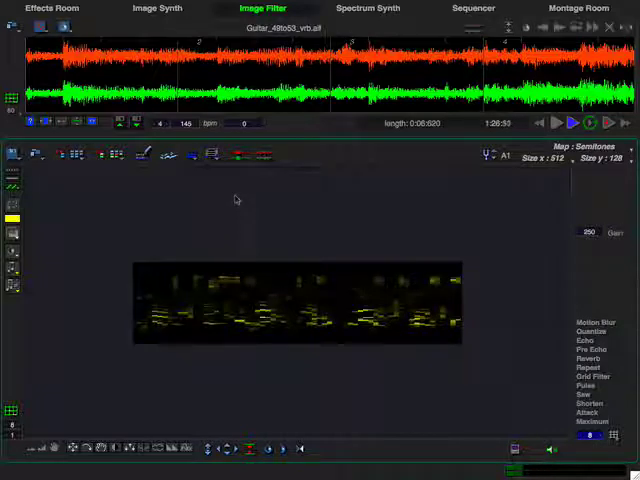
Set the edit mode to Edit left channel of the stereo filter image
click(236, 152)
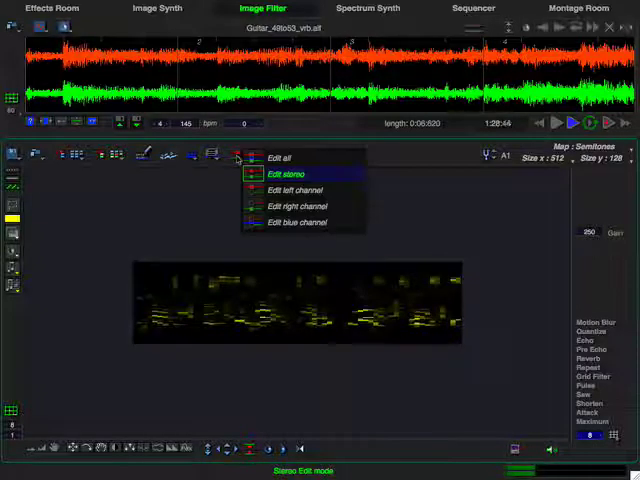
click(284, 174)
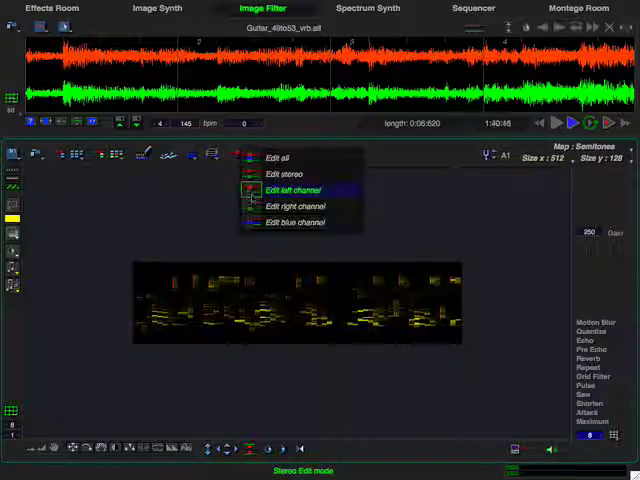
click(290, 190)
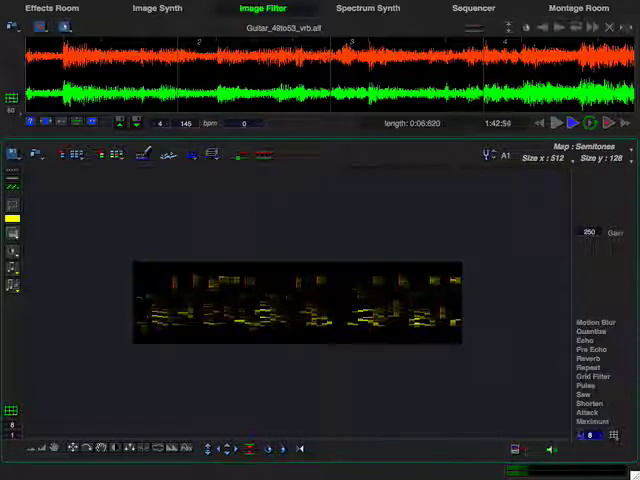